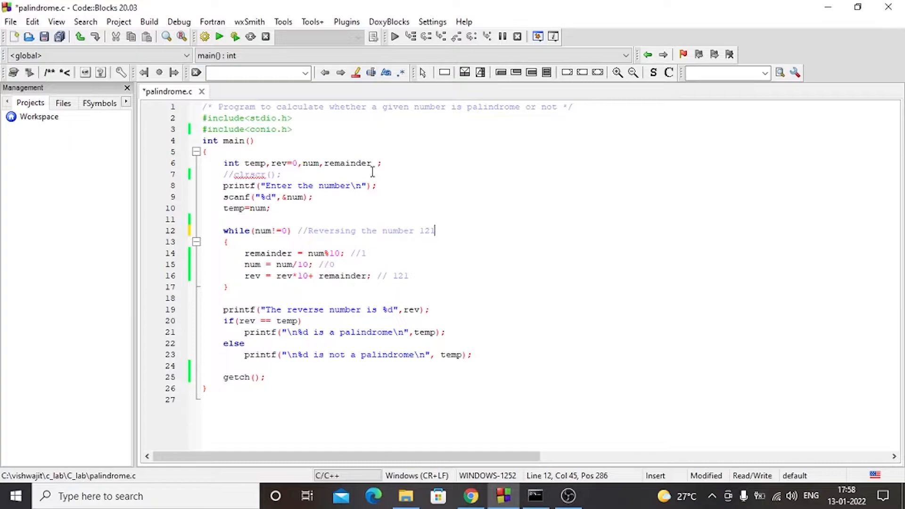
mouse_move(429, 188)
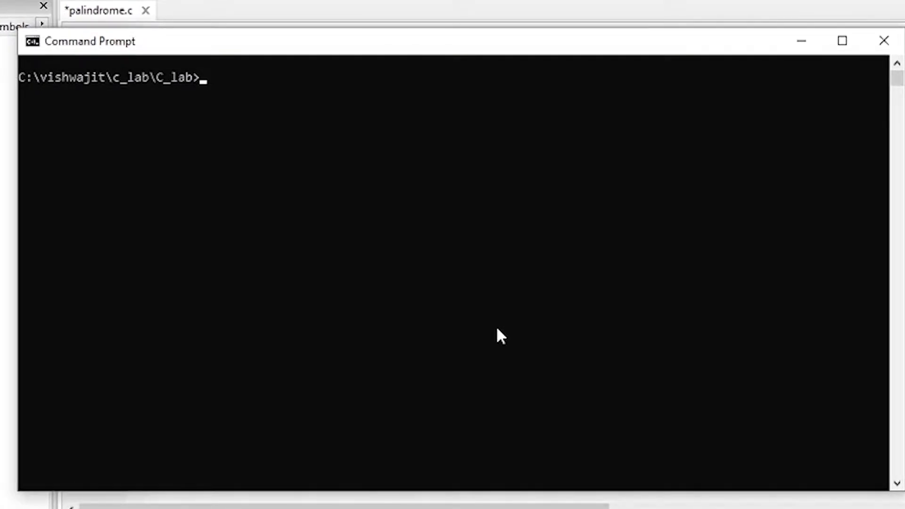
Run the palindrome program and enter 12345, which reverses to 54321 (not a palindrome)
type("palindrome.c")
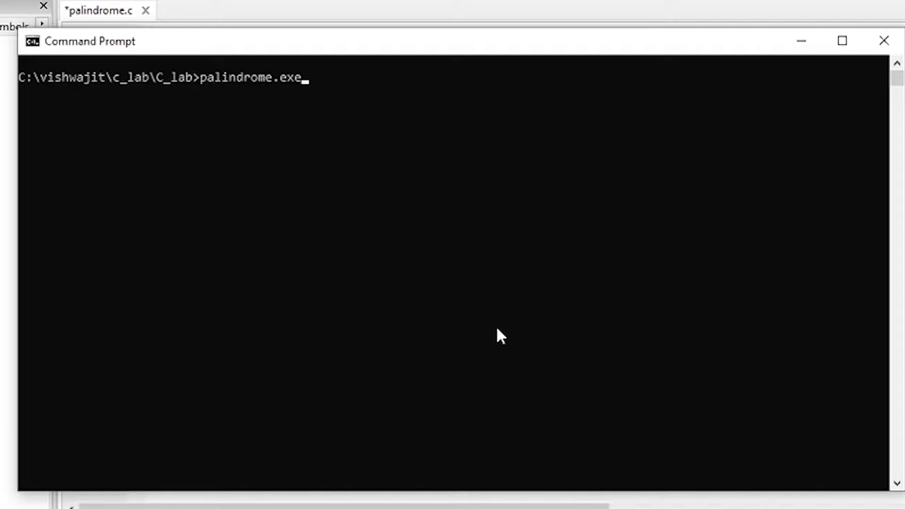
key("enter")
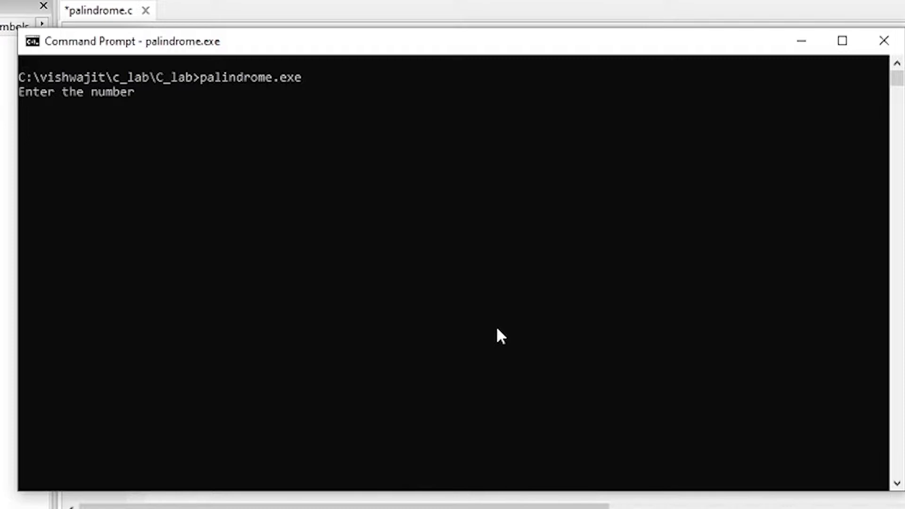
type("12345")
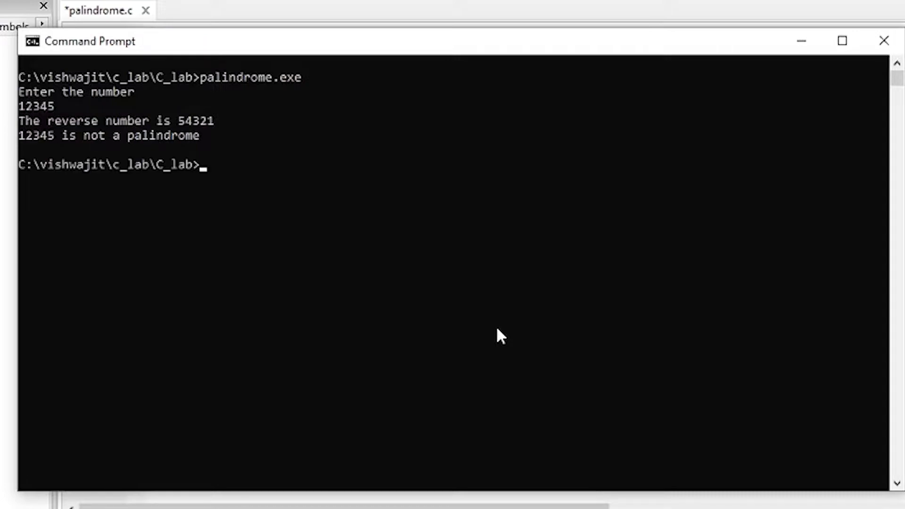
Run palindrome.exe again and submit 1221, which reverses to 1221 (a palindrome)
type("palindrome.exe")
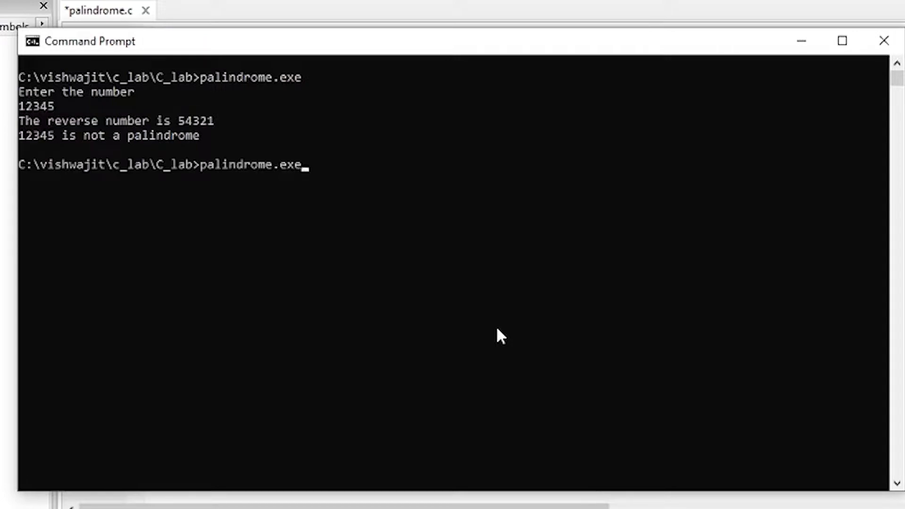
key("enter")
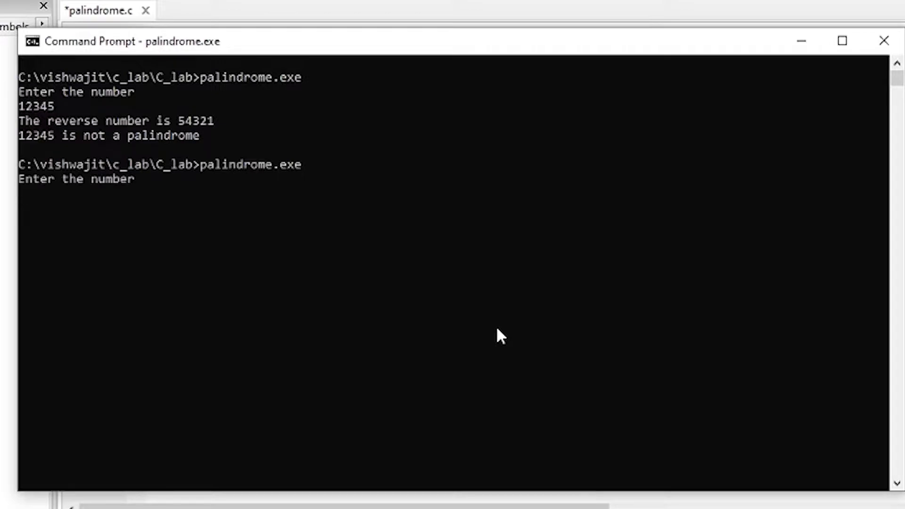
type("1221")
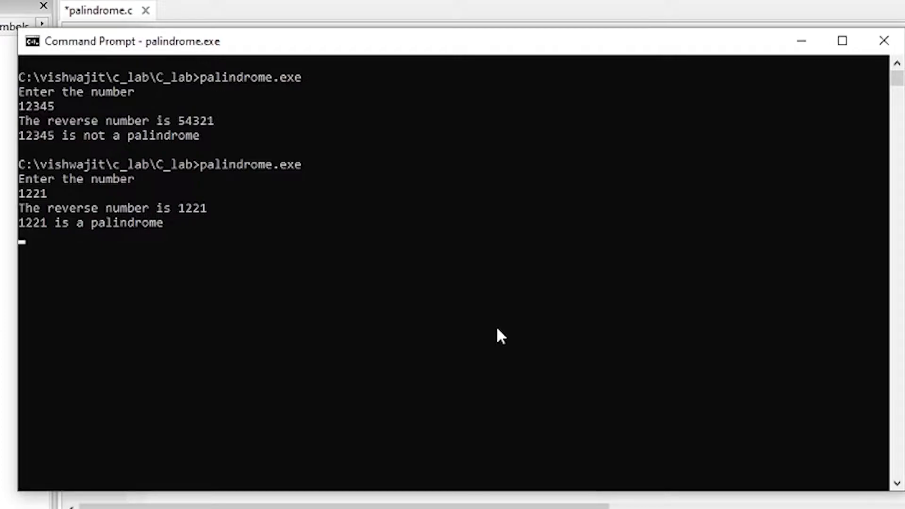
key("enter")
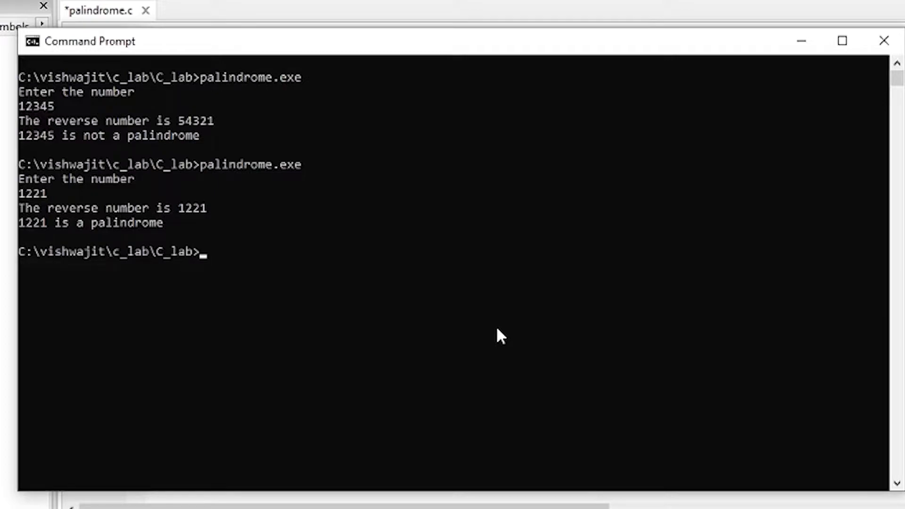
Launch palindrome.exe a third time and enter 121 at the number prompt
type("palindrome.exe")
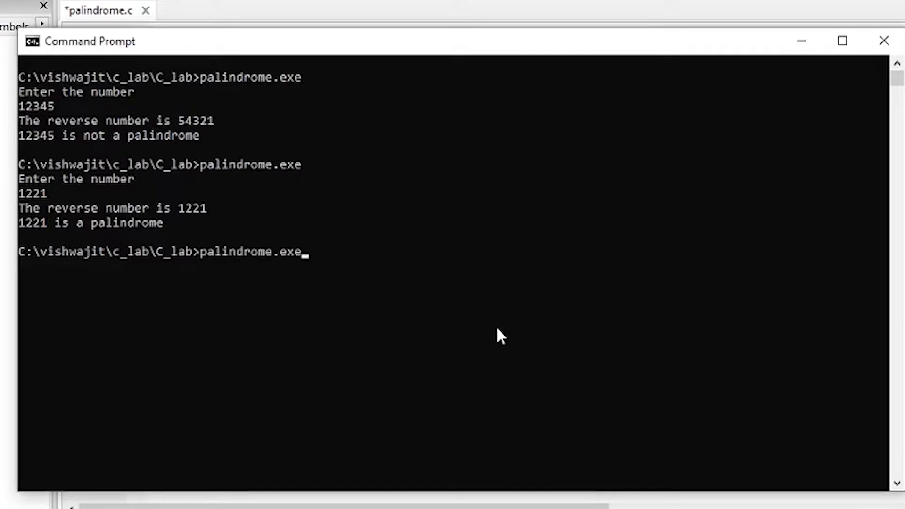
key("enter")
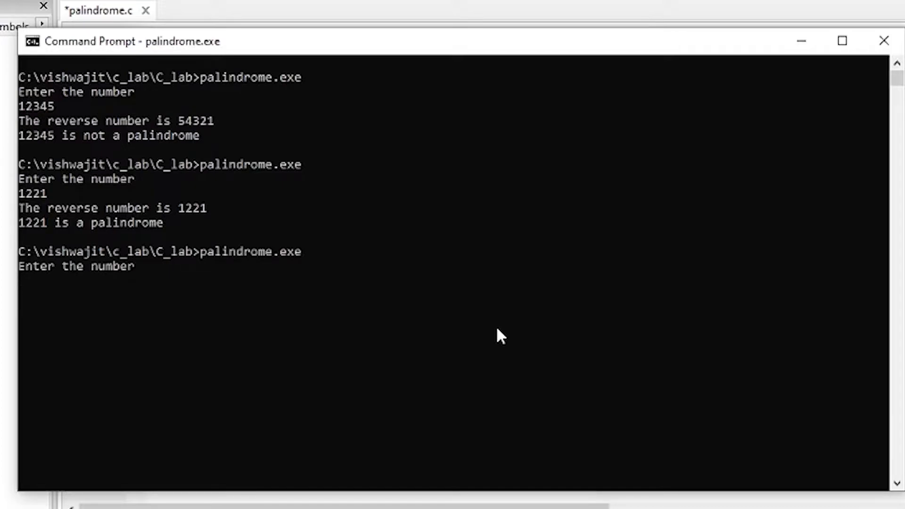
type("12")
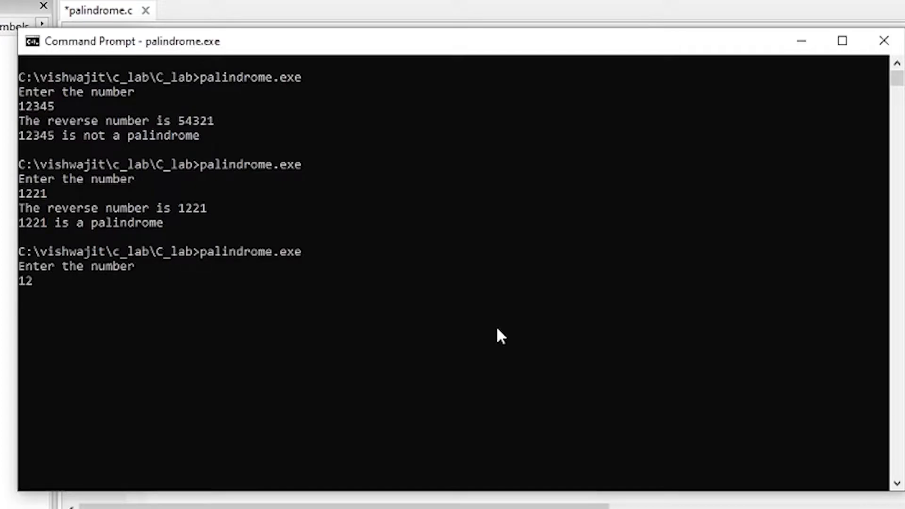
type("1")
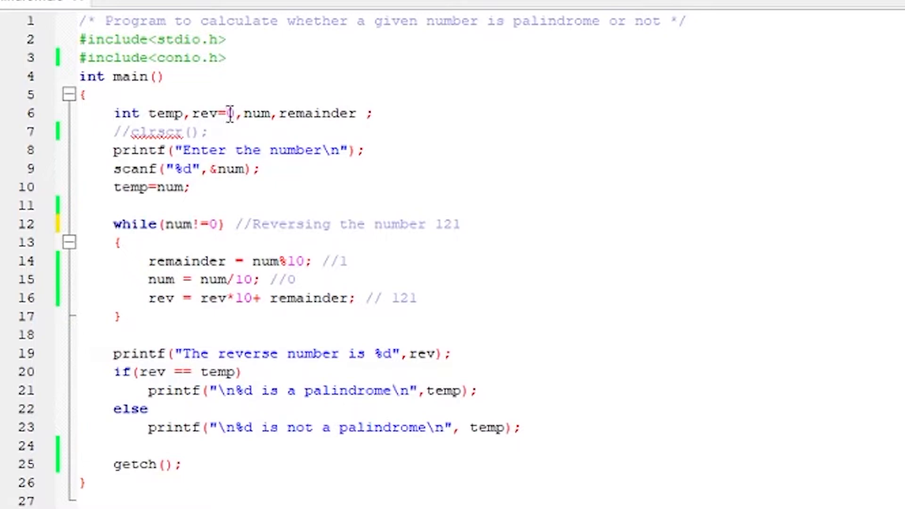
double_click(231, 150)
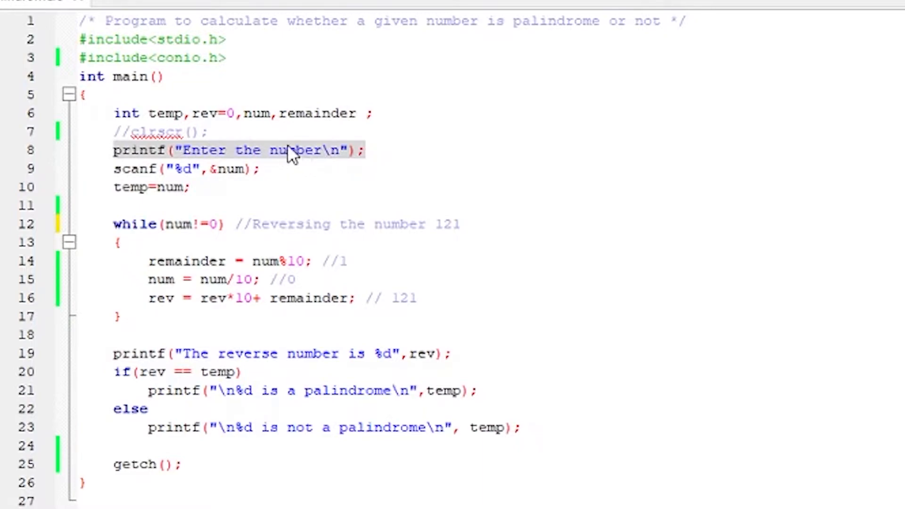
mouse_move(300, 160)
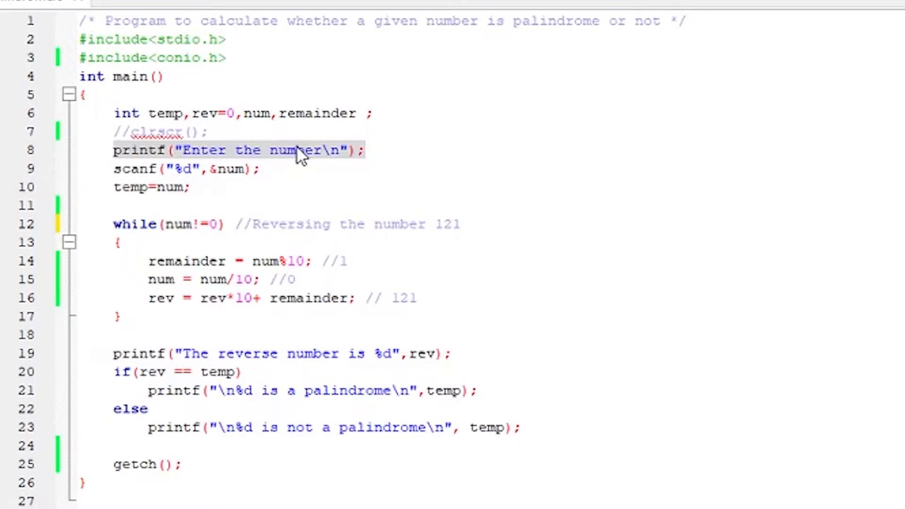
mouse_move(117, 171)
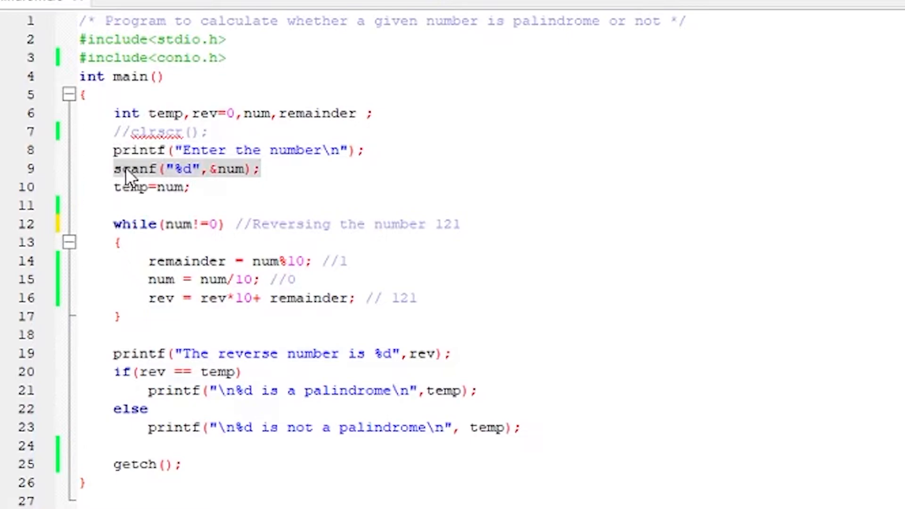
mouse_move(232, 169)
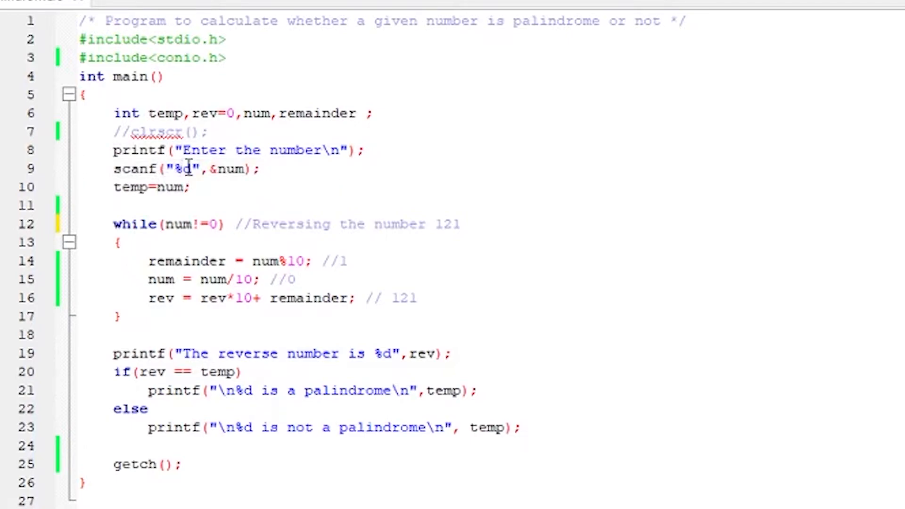
mouse_move(239, 170)
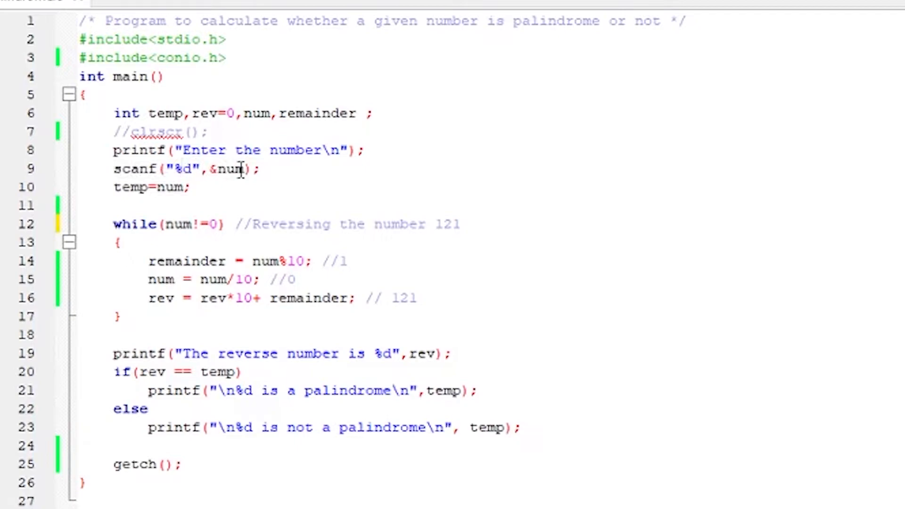
mouse_move(234, 169)
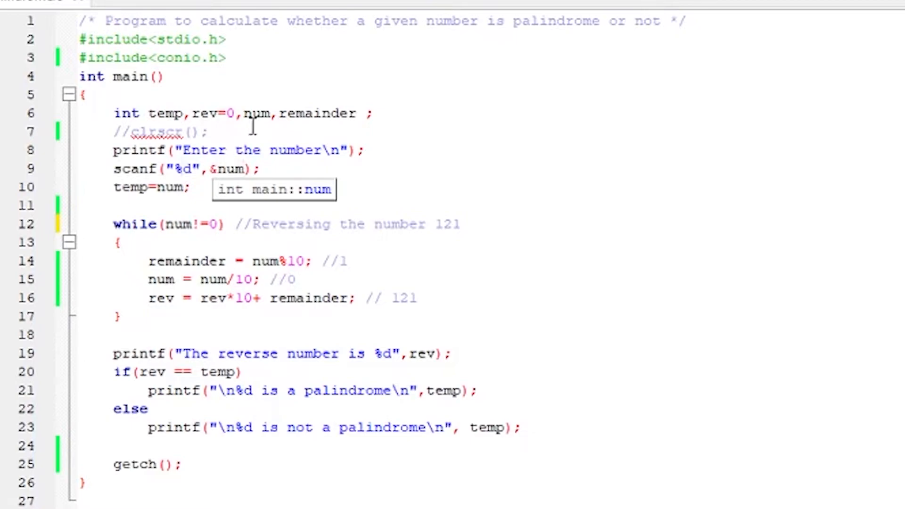
mouse_move(236, 173)
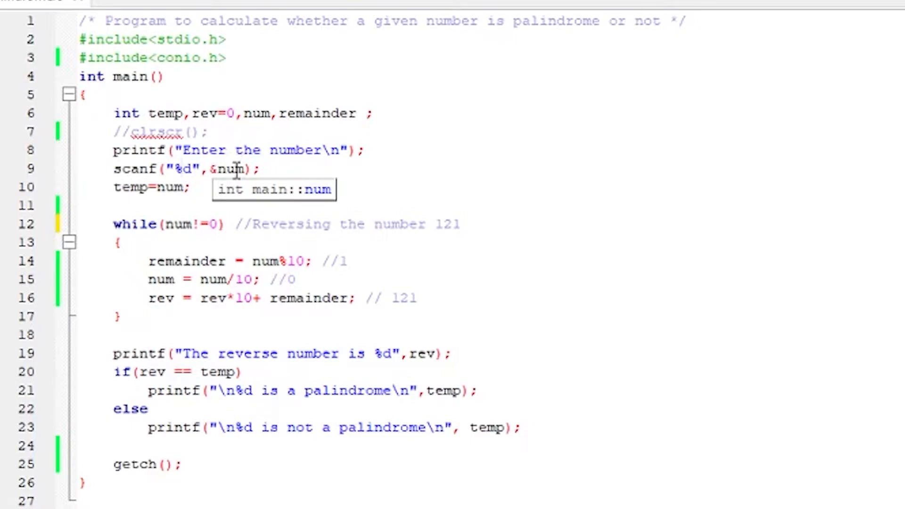
mouse_move(231, 185)
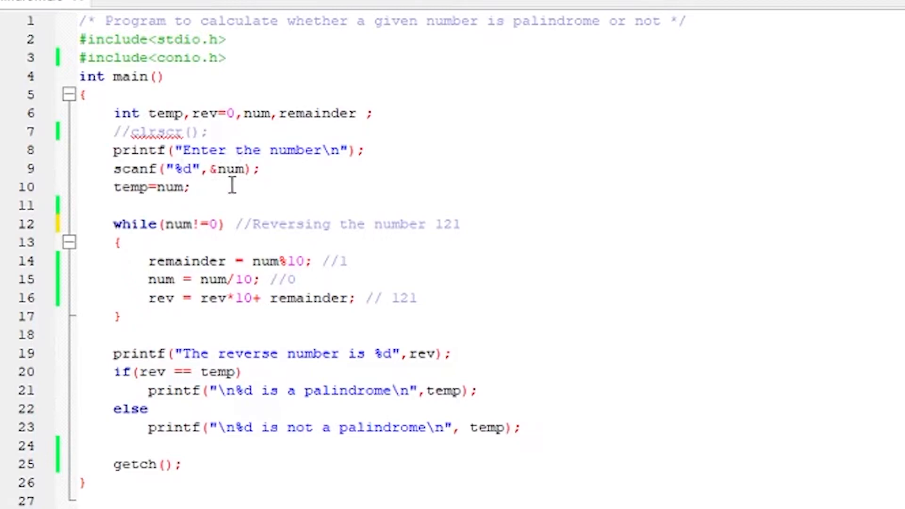
mouse_move(169, 187)
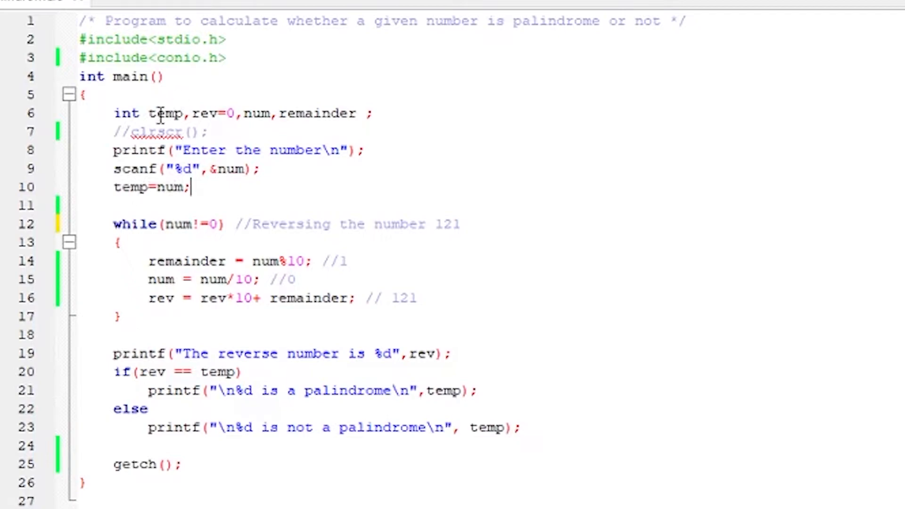
mouse_move(161, 188)
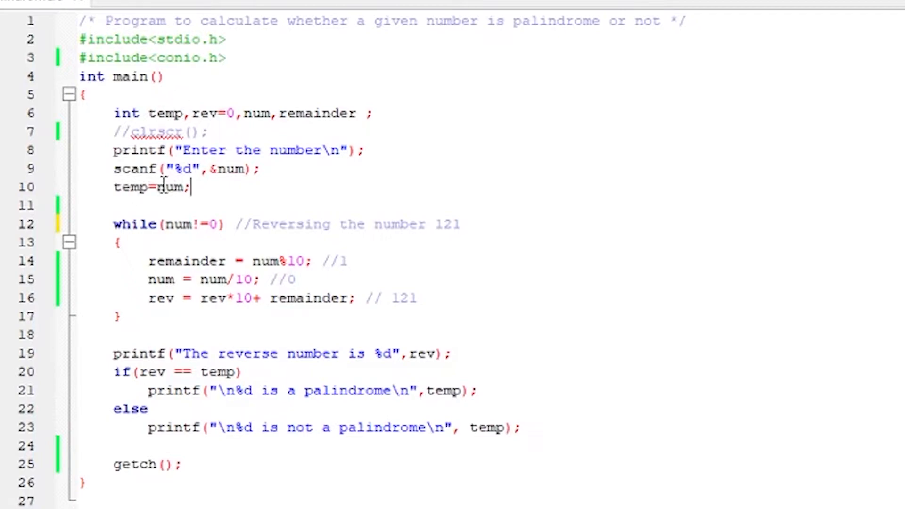
mouse_move(173, 187)
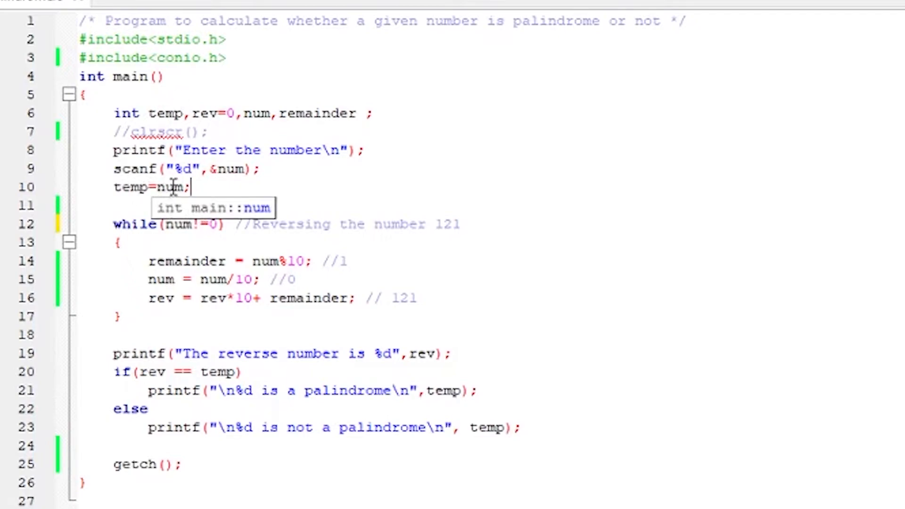
mouse_move(139, 191)
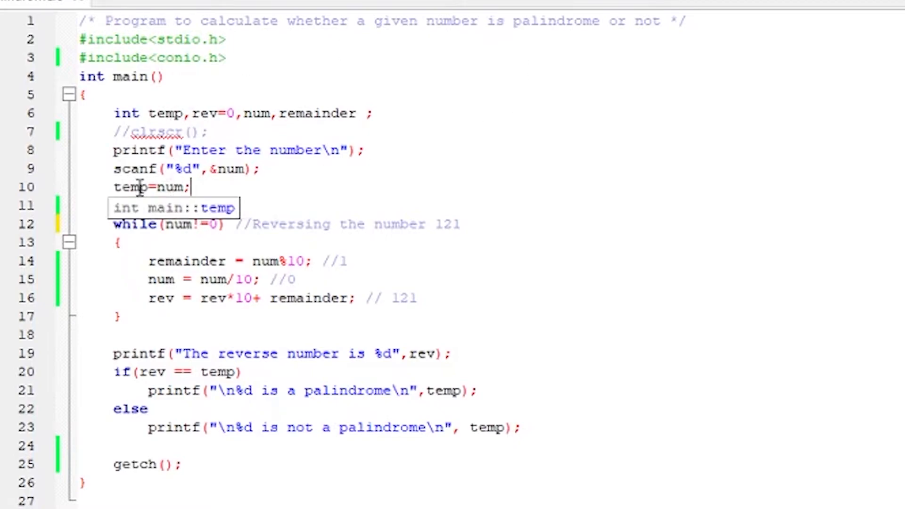
mouse_move(166, 241)
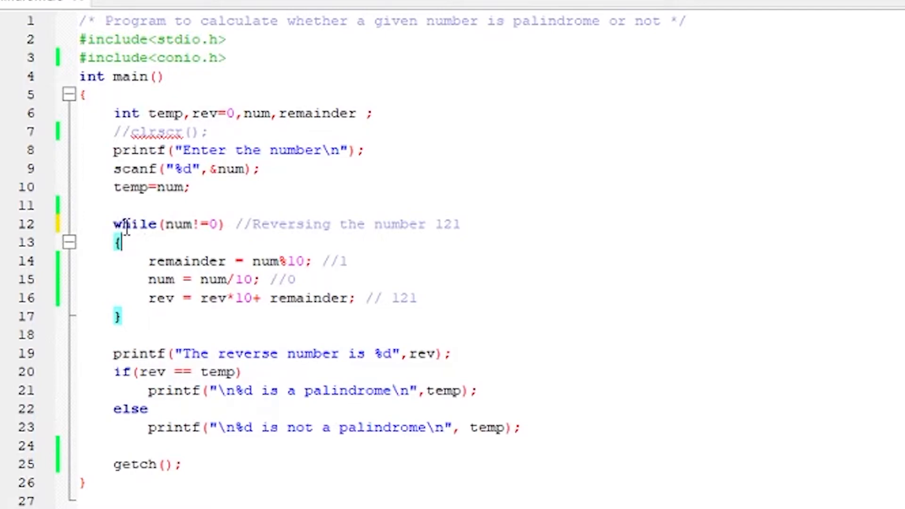
mouse_move(164, 224)
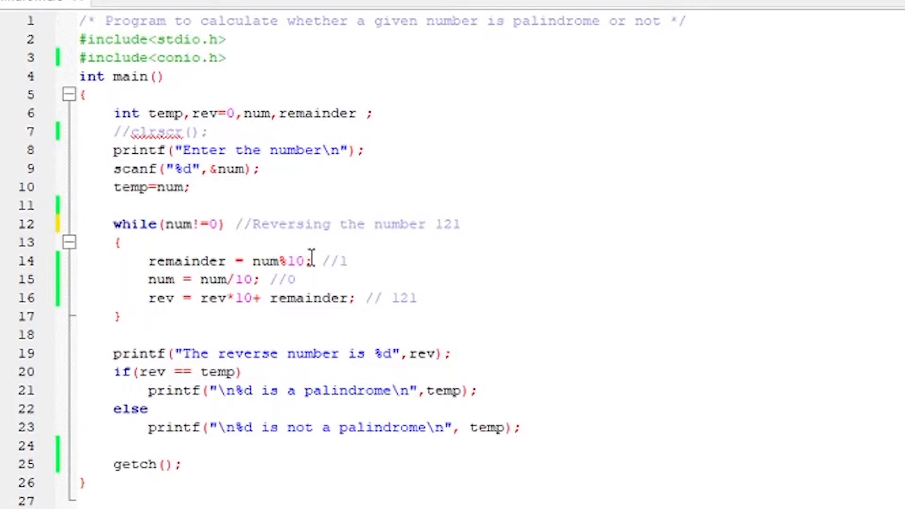
mouse_move(355, 261)
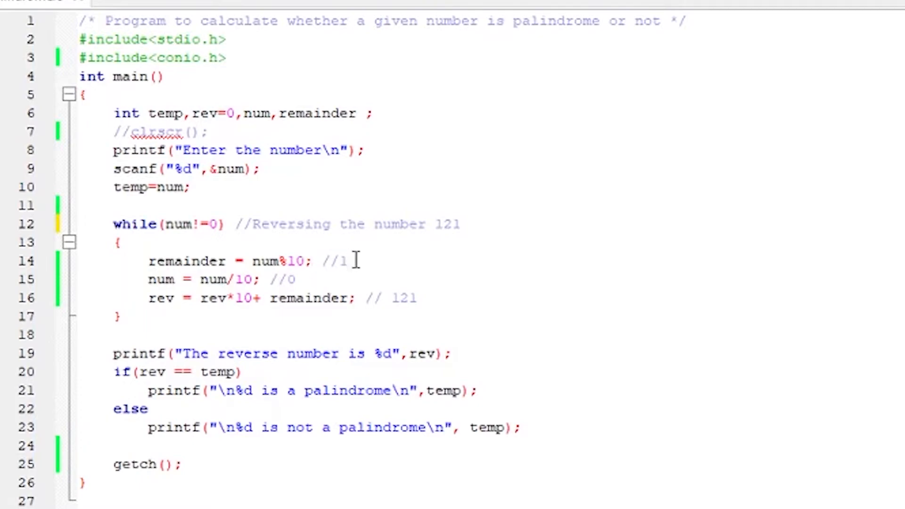
mouse_move(193, 261)
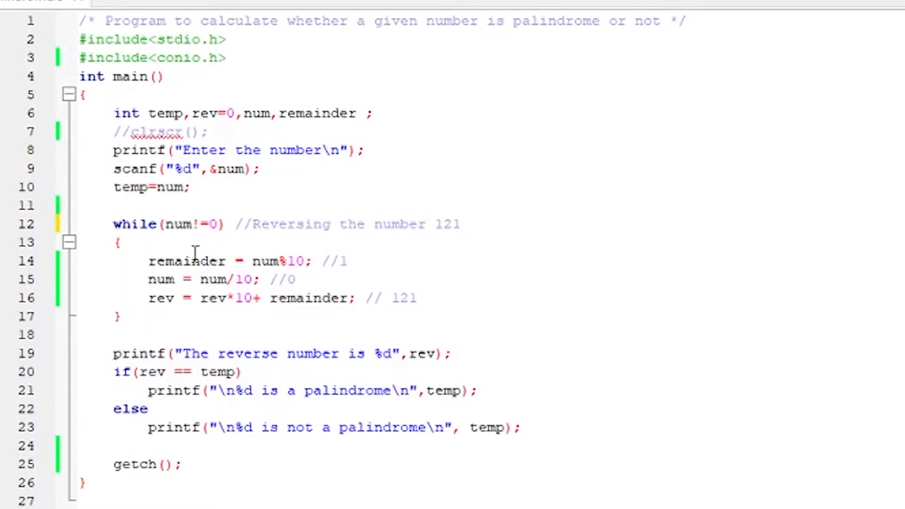
mouse_move(169, 283)
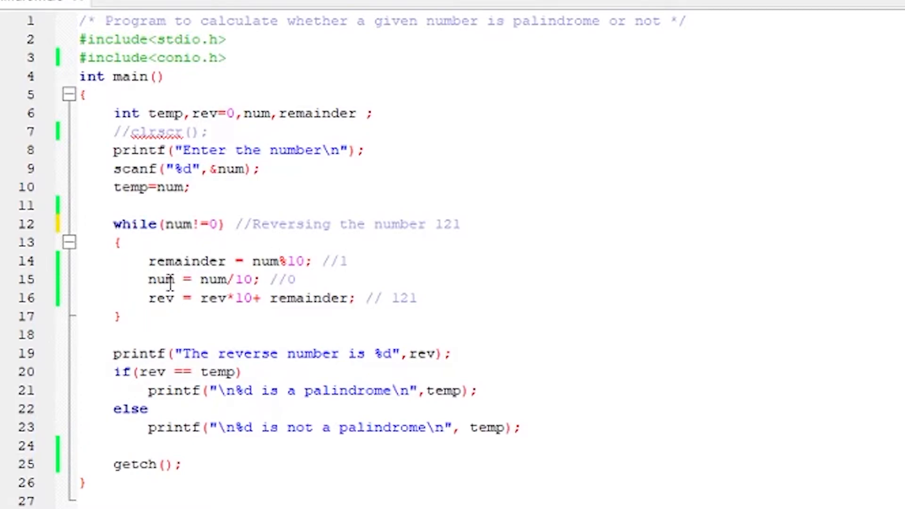
mouse_move(214, 279)
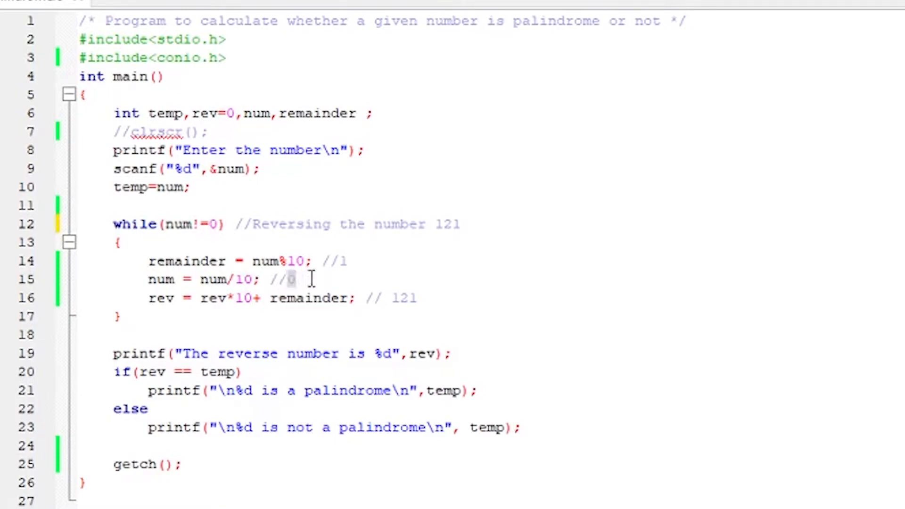
mouse_move(696, 260)
type("12")
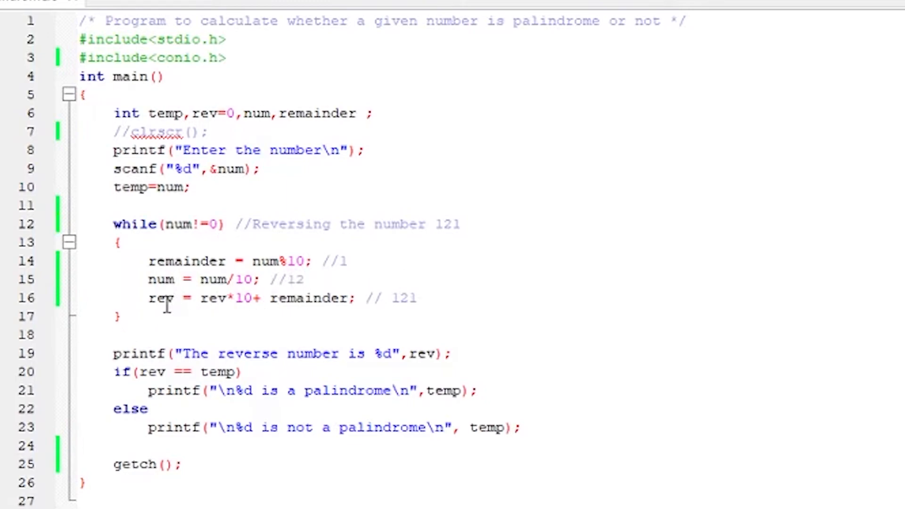
mouse_move(162, 299)
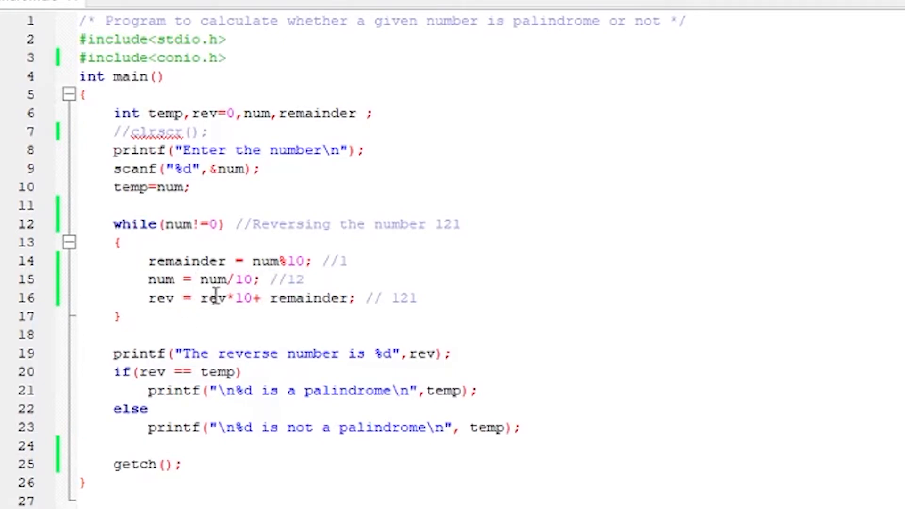
mouse_move(245, 299)
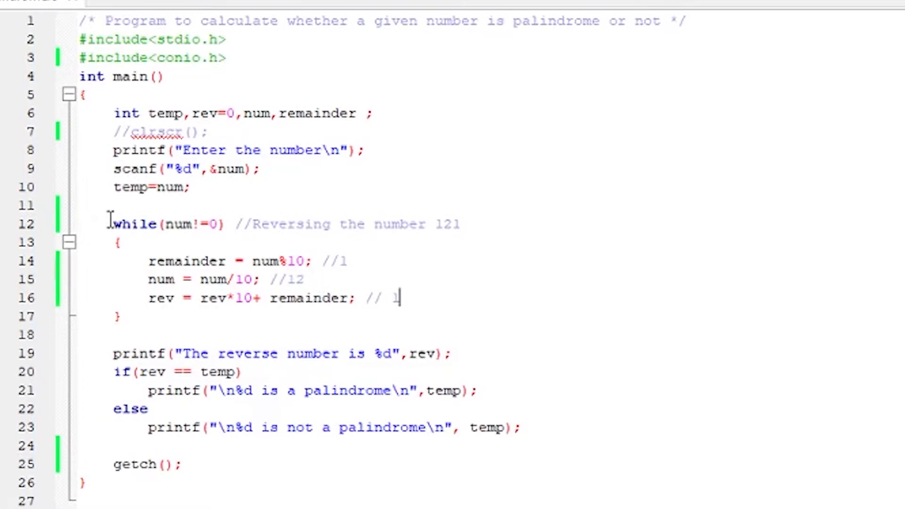
mouse_move(184, 225)
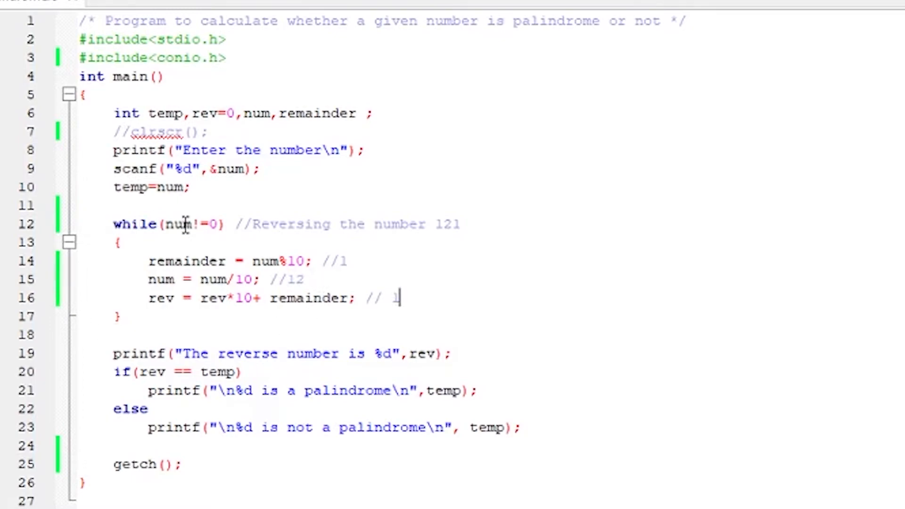
mouse_move(234, 261)
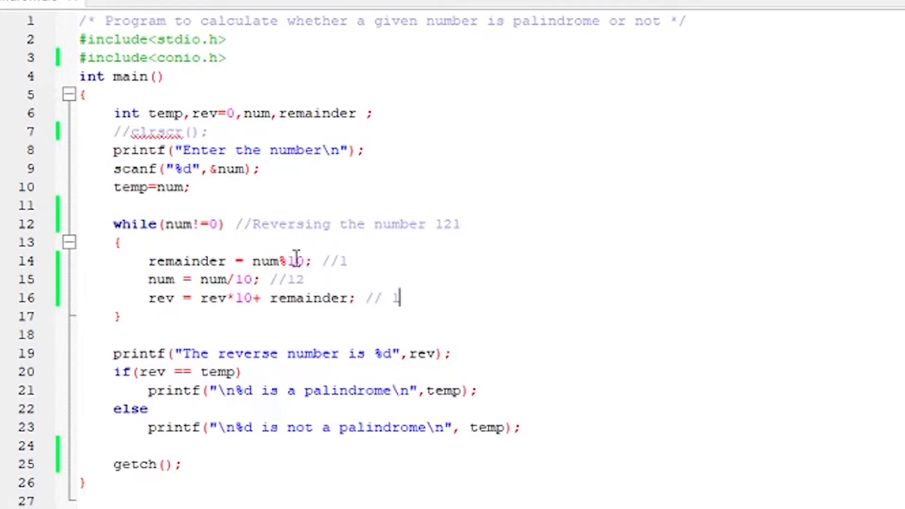
Update the loop trace comments to remainder 2, num 1, rev 12
type("2")
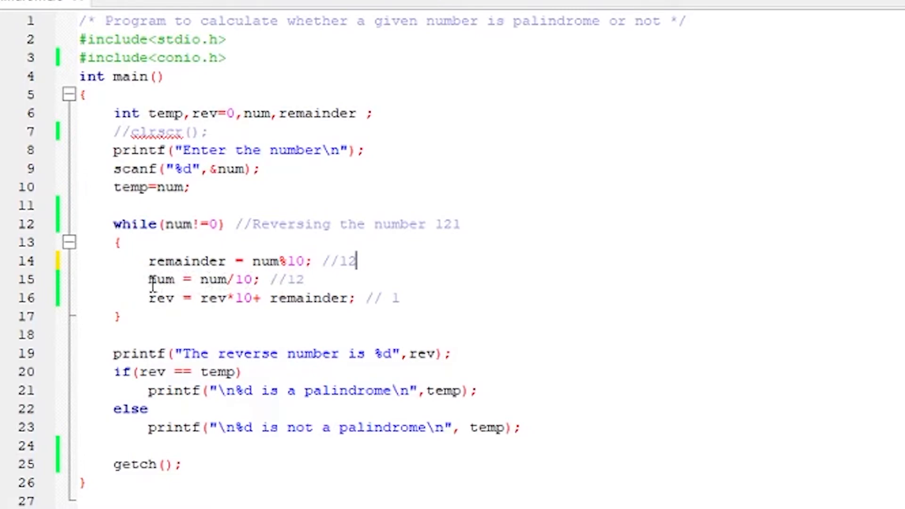
mouse_move(219, 280)
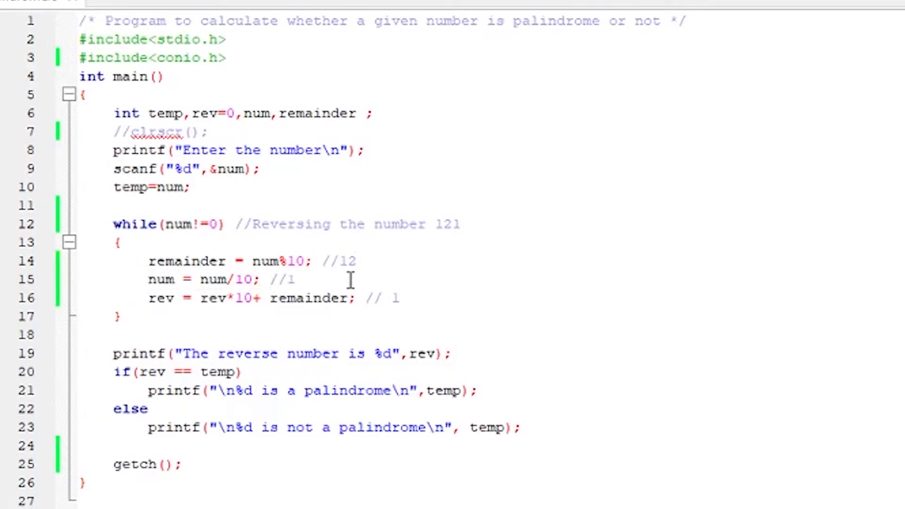
mouse_move(153, 309)
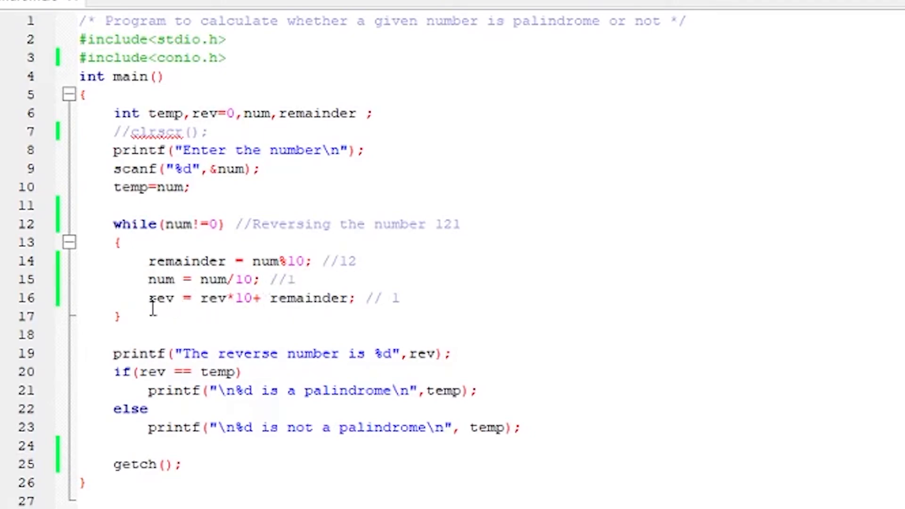
mouse_move(173, 299)
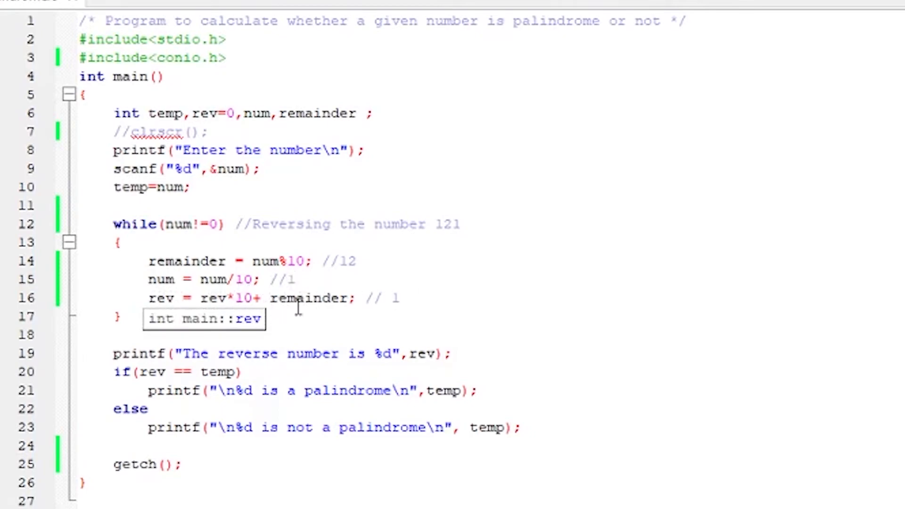
mouse_move(314, 279)
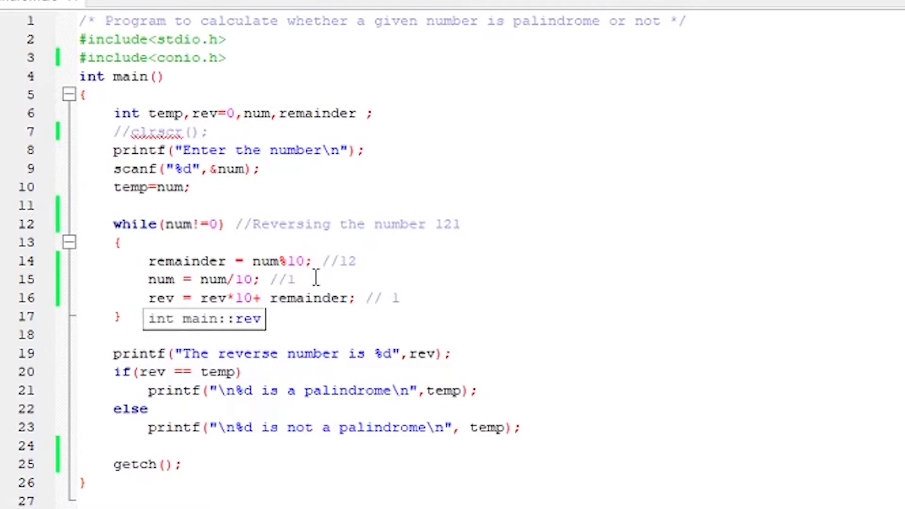
mouse_move(388, 237)
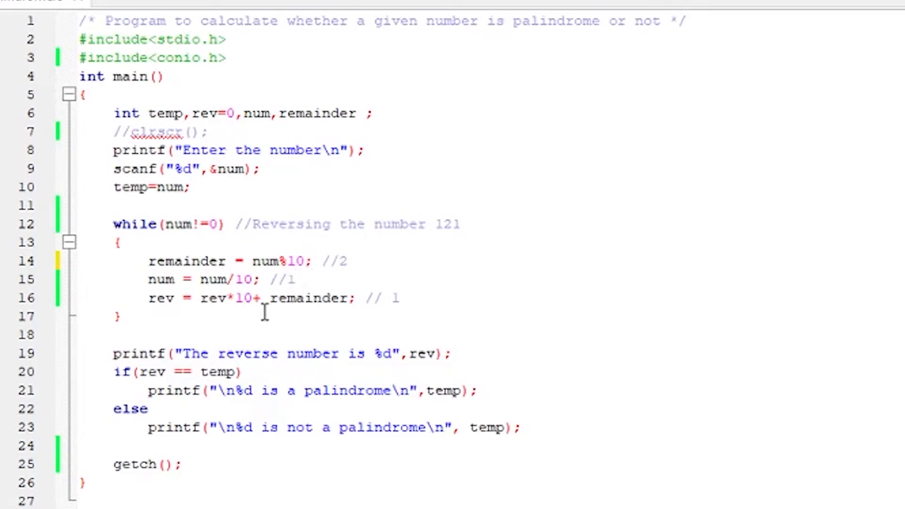
type("2")
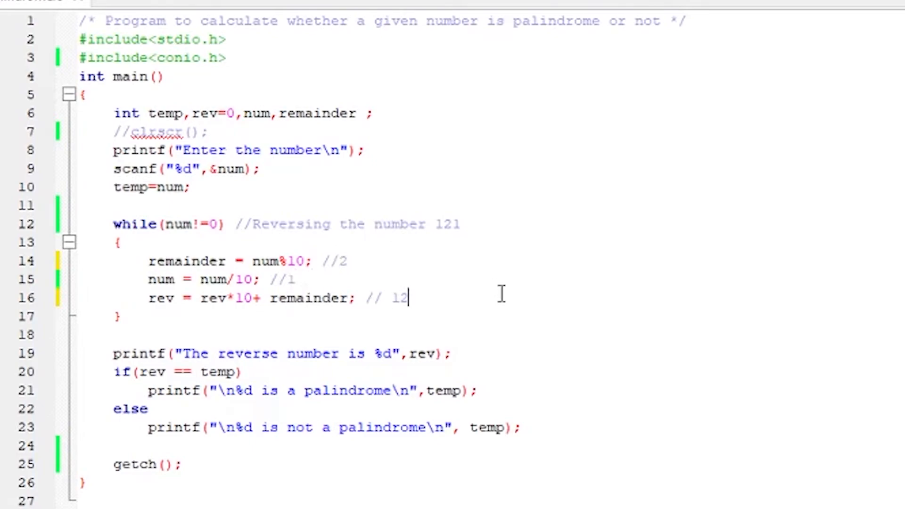
mouse_move(180, 208)
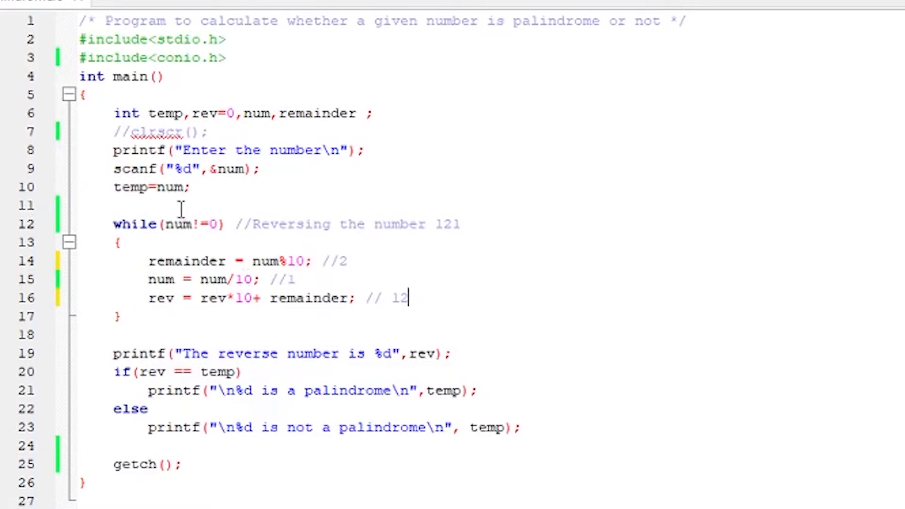
mouse_move(167, 262)
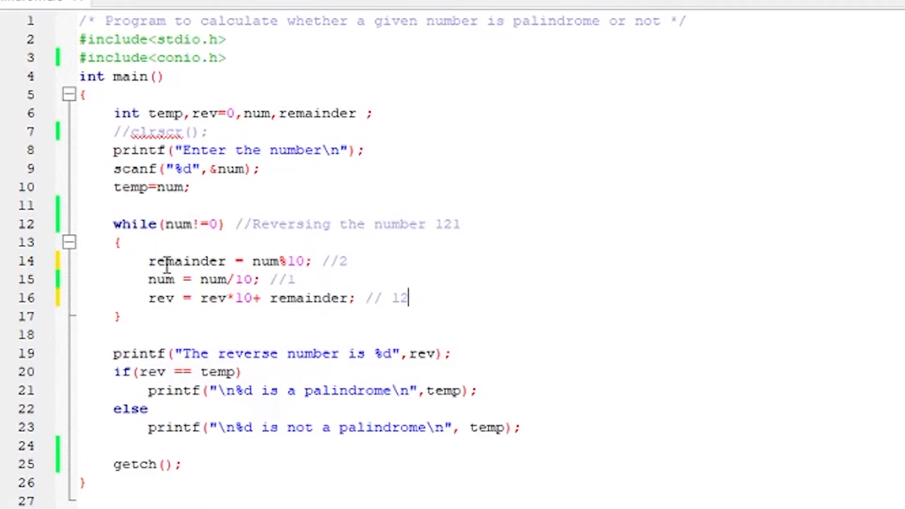
mouse_move(206, 261)
type("1")
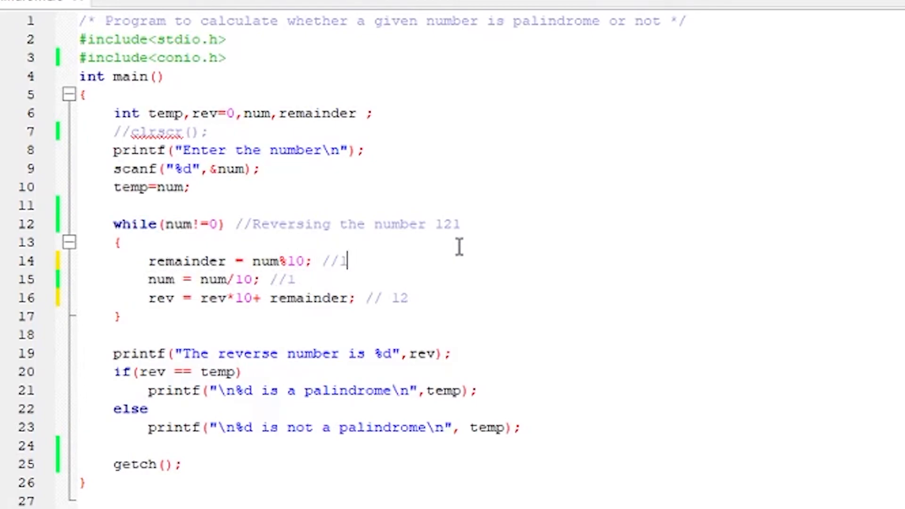
mouse_move(216, 283)
type("0")
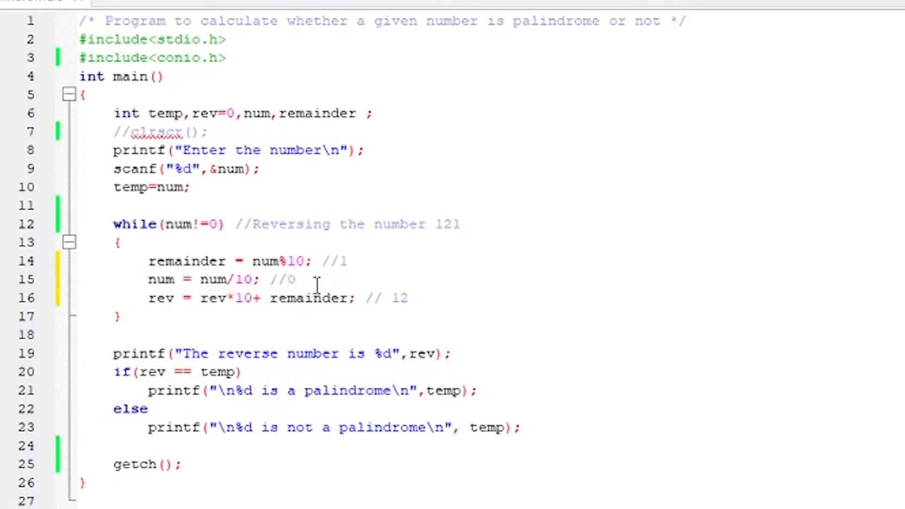
mouse_move(172, 315)
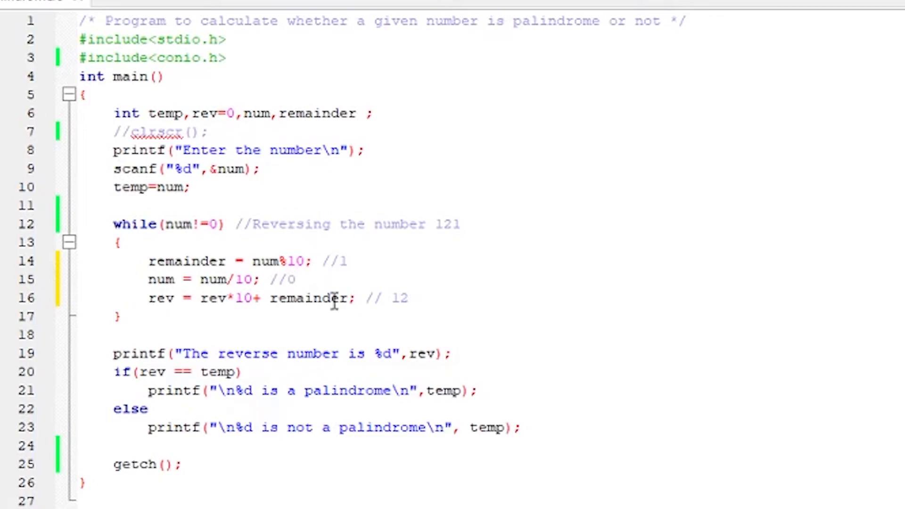
mouse_move(257, 298)
type("1")
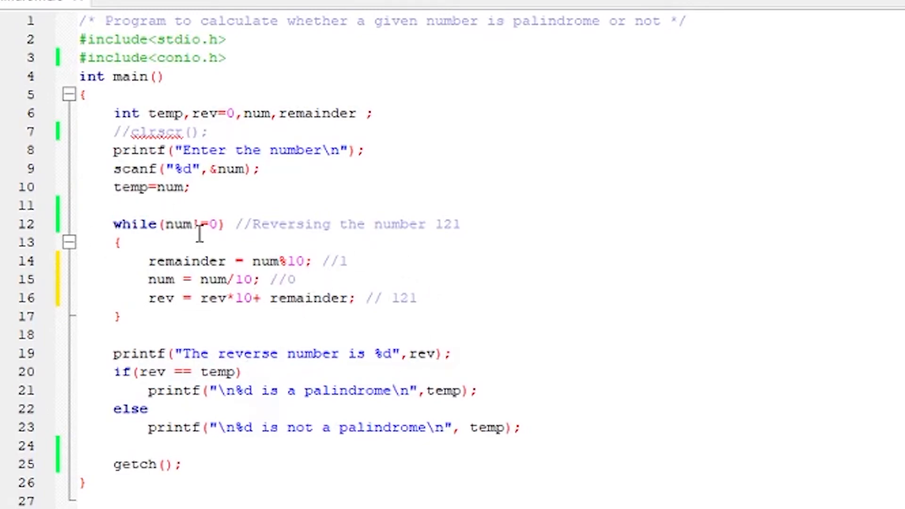
mouse_move(306, 280)
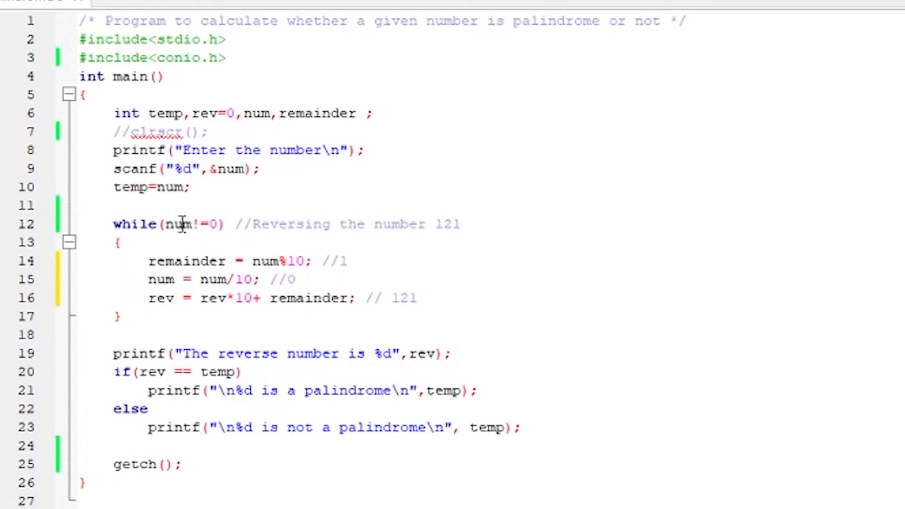
mouse_move(151, 224)
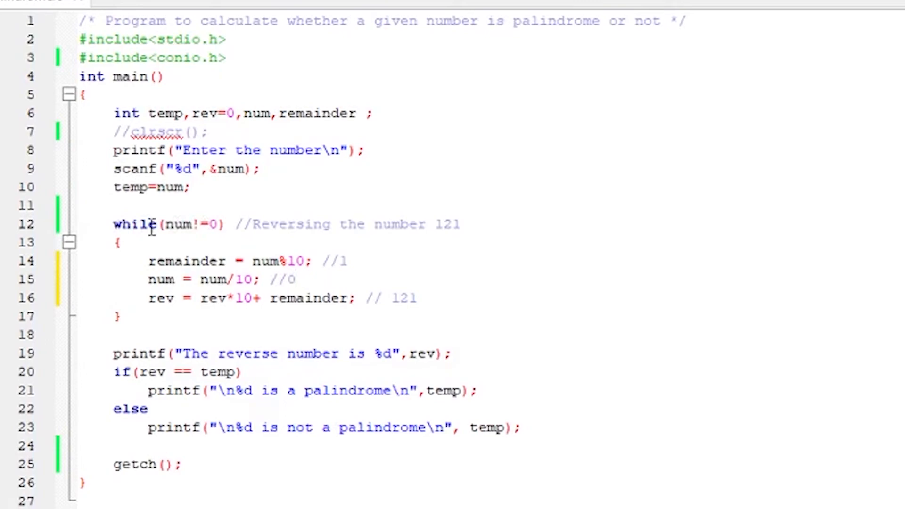
mouse_move(157, 298)
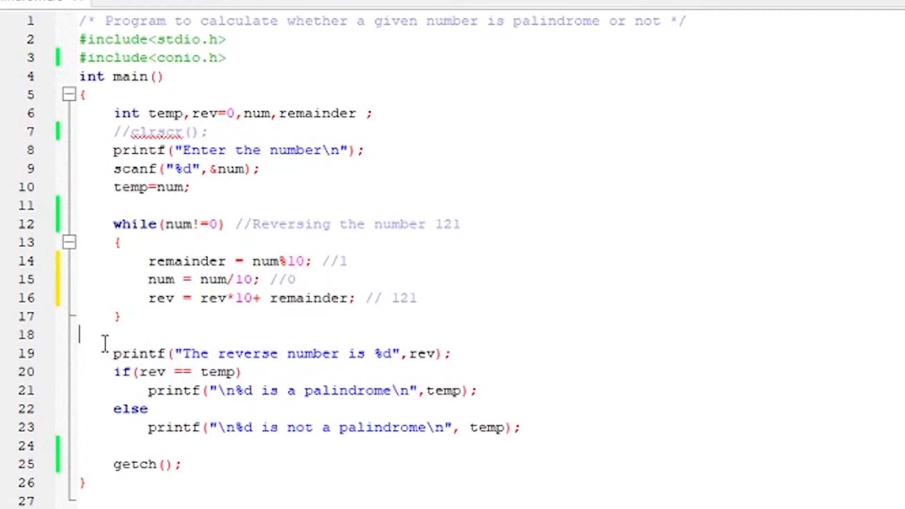
left_click_drag(104, 344, 520, 427)
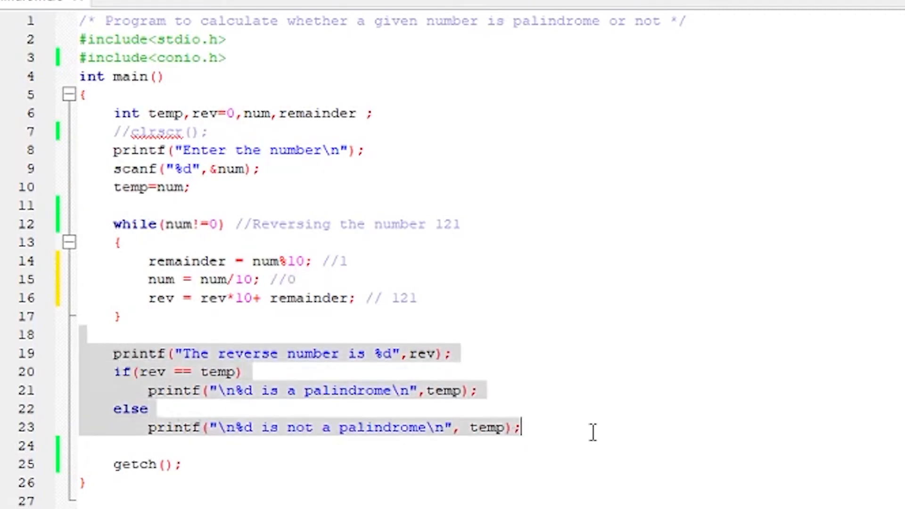
mouse_move(513, 400)
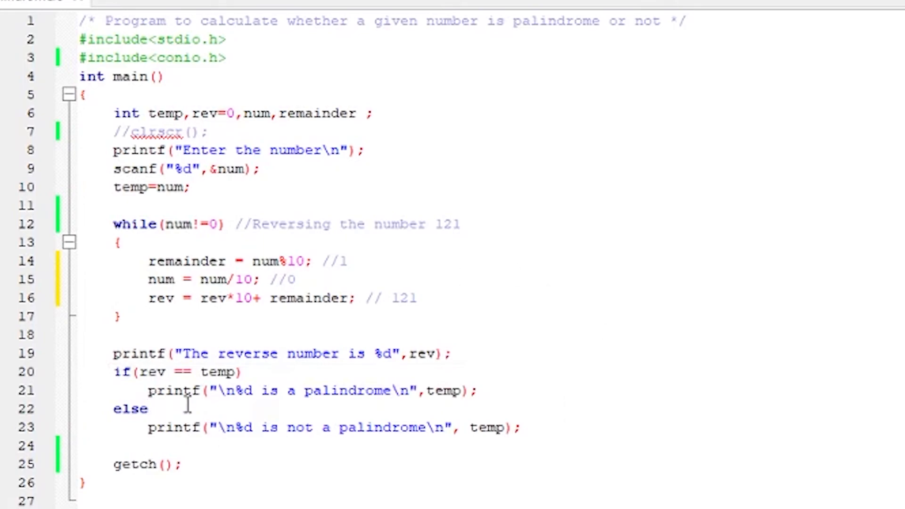
mouse_move(111, 371)
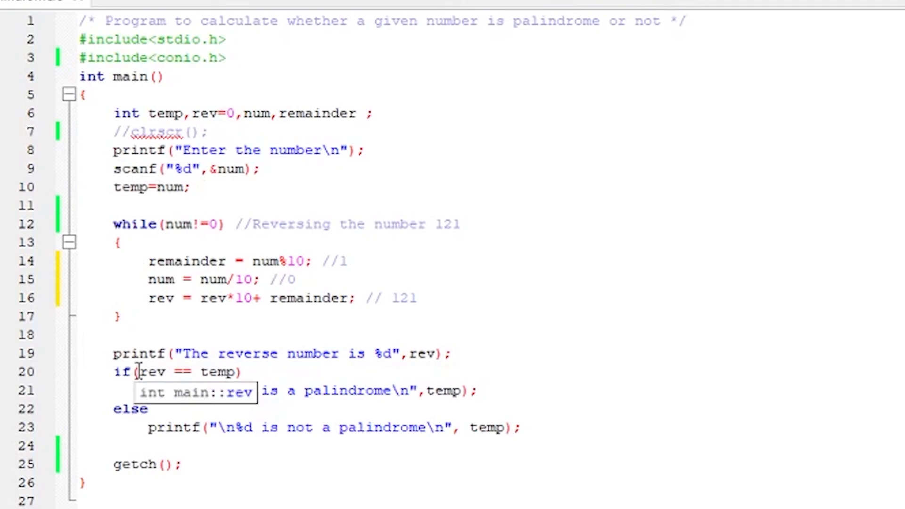
mouse_move(229, 380)
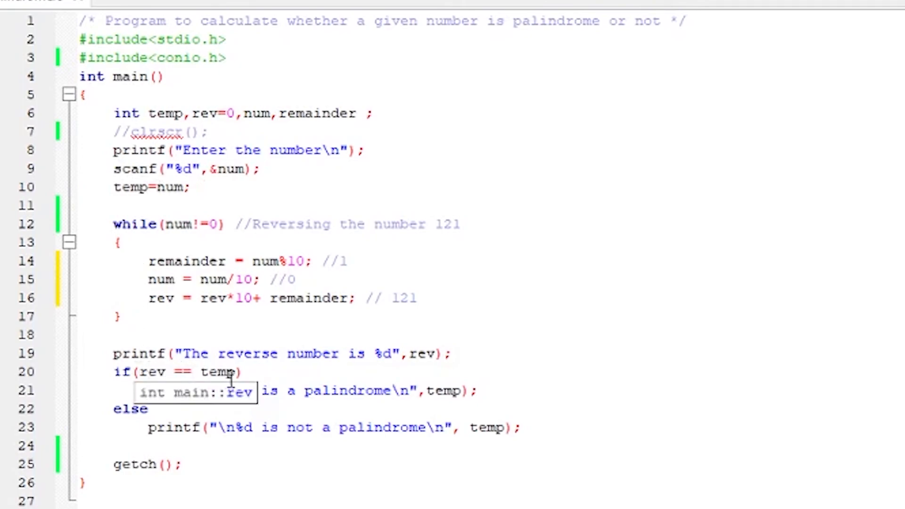
mouse_move(166, 409)
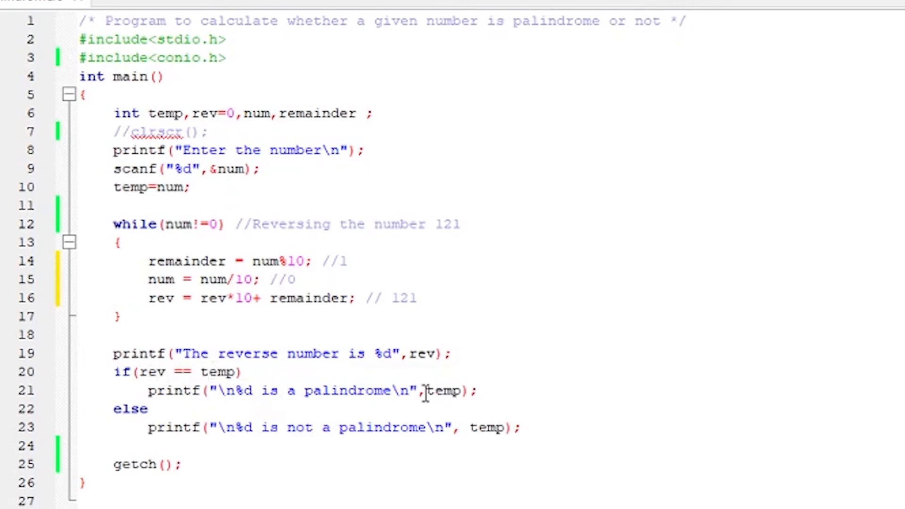
mouse_move(410, 427)
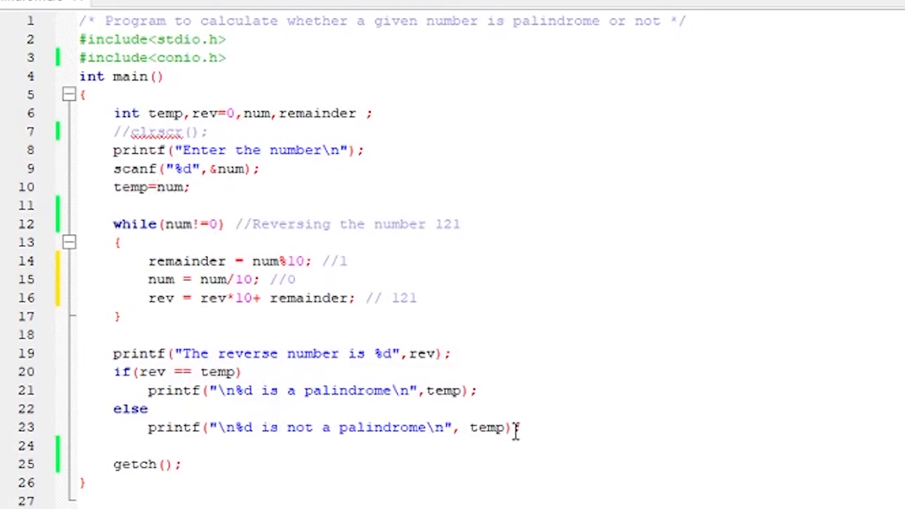
mouse_move(537, 390)
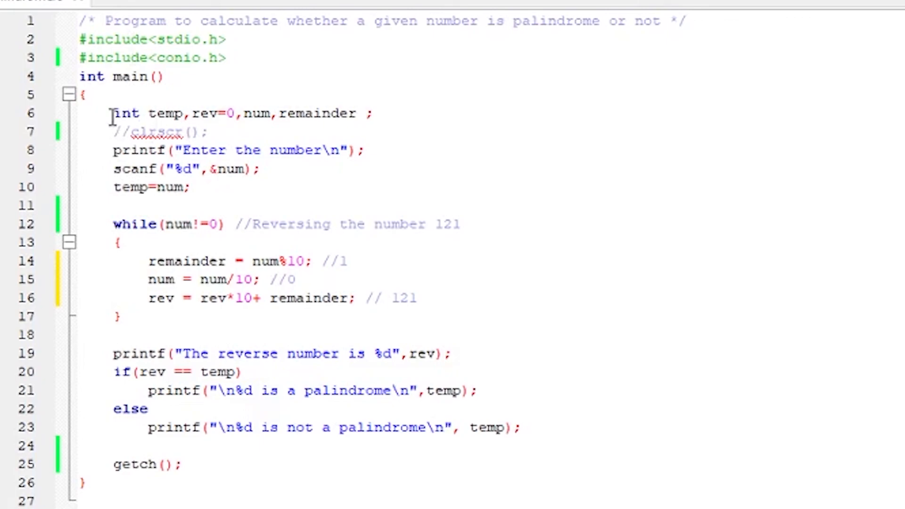
mouse_move(239, 471)
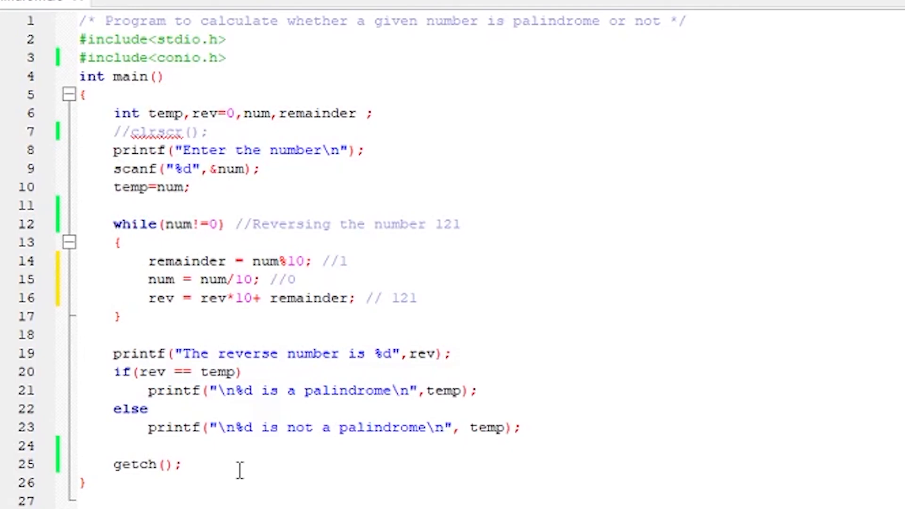
left_click(475, 391)
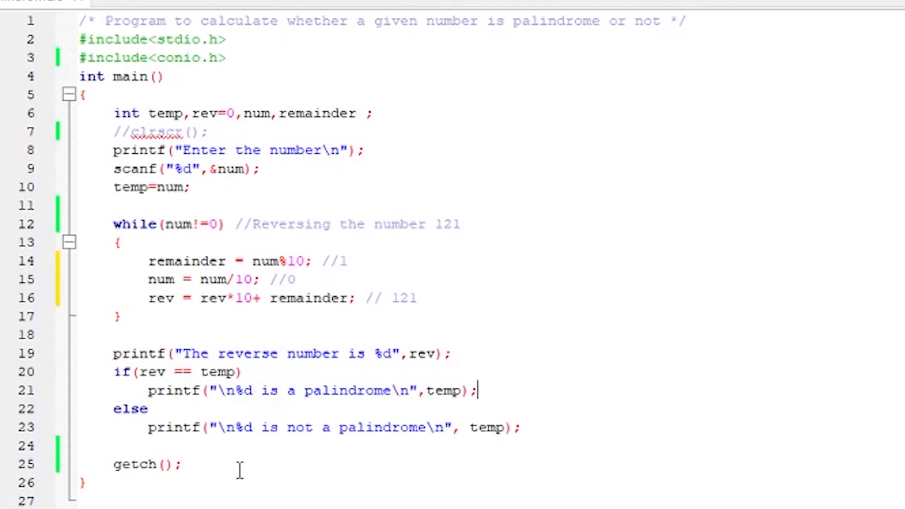